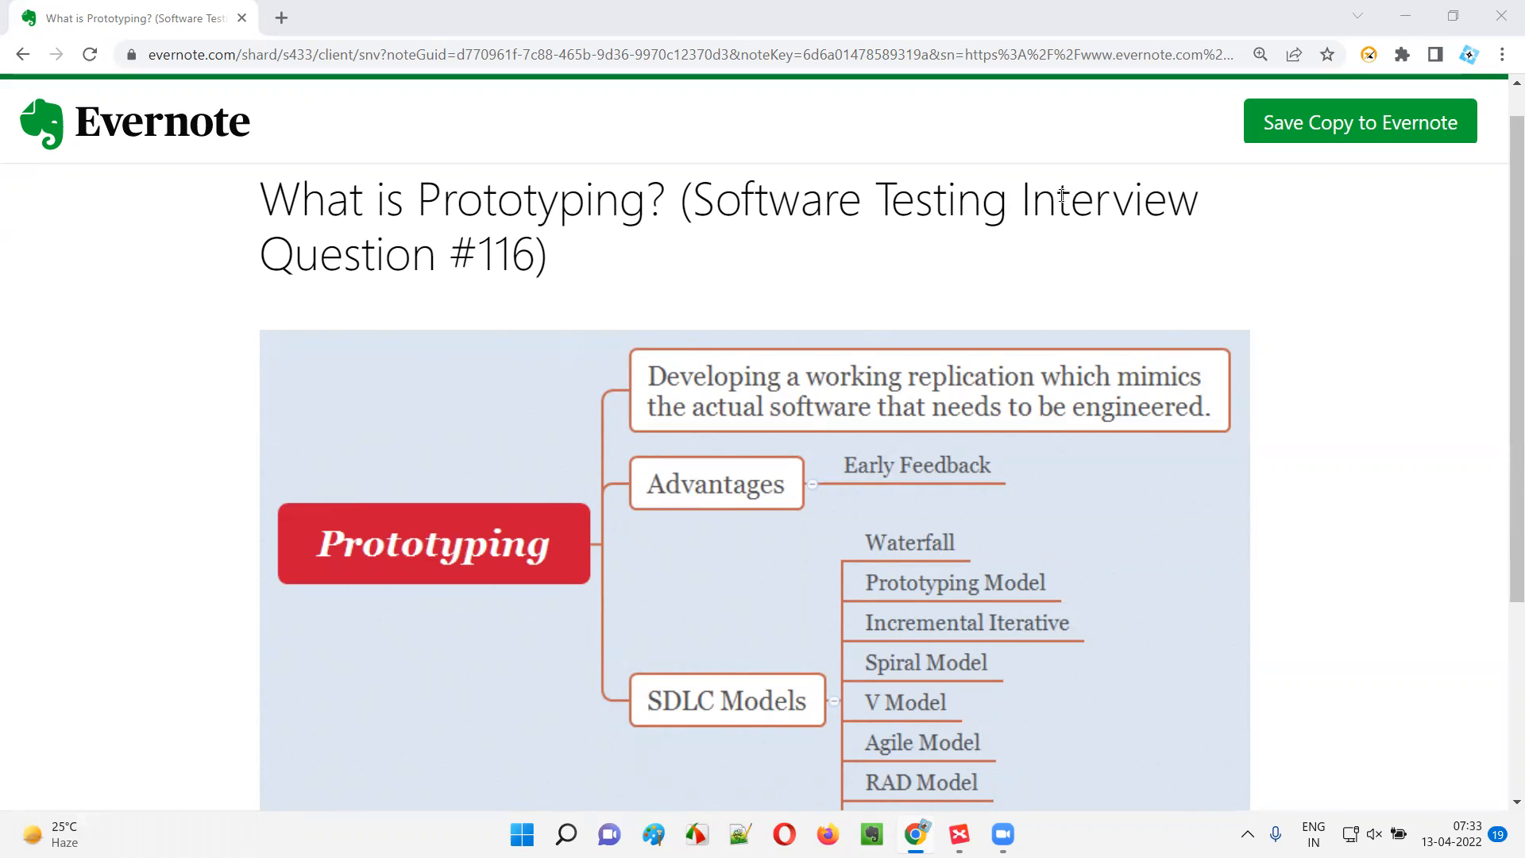
# Expand the Advantages topic to reveal its Early Feedback subtopic
pyautogui.doubleClick(504, 255)
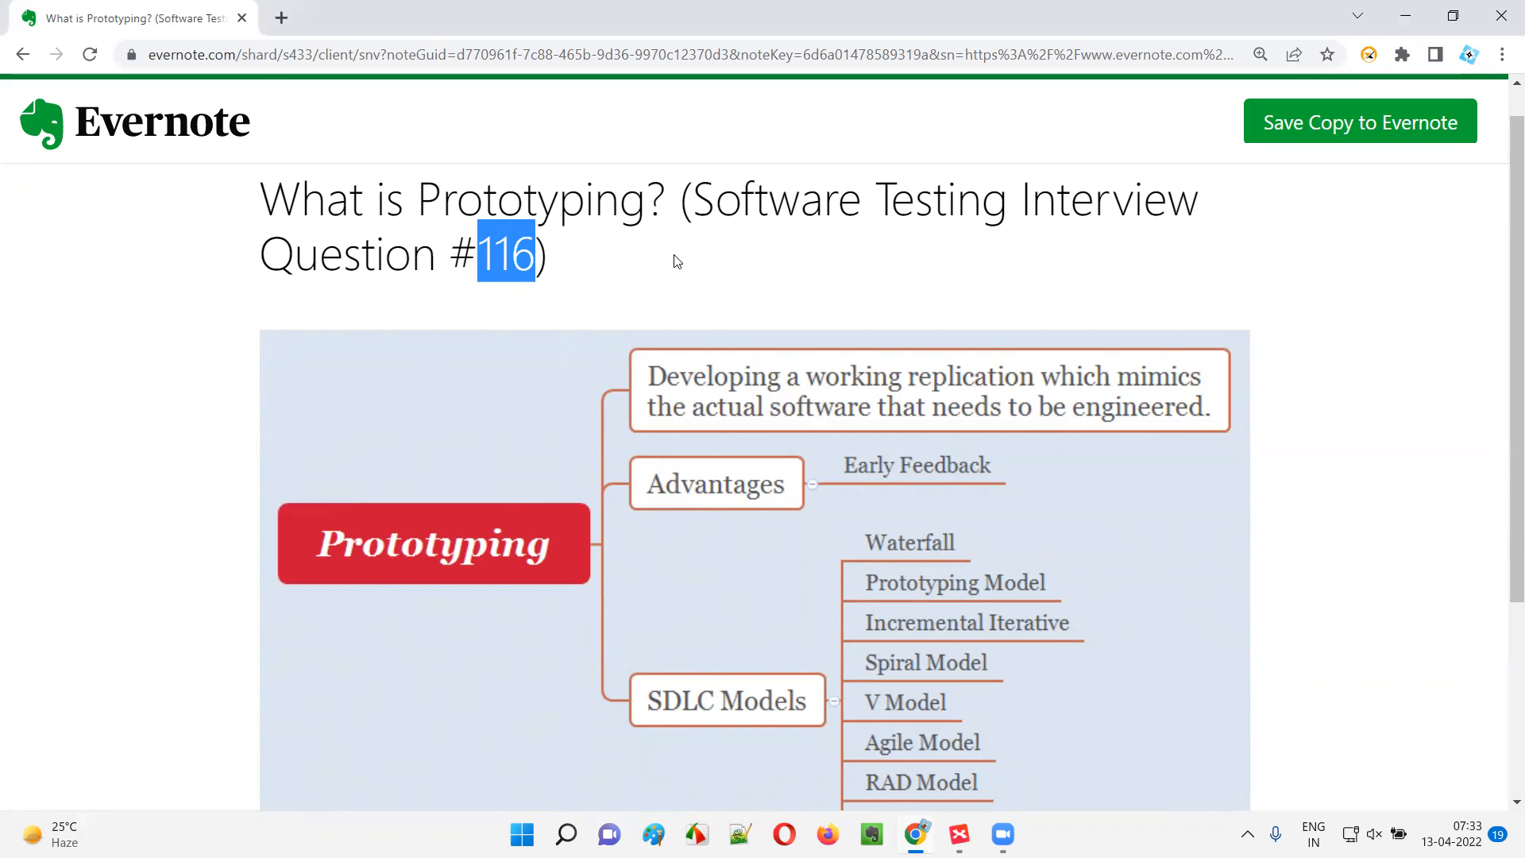
pyautogui.doubleClick(519, 200)
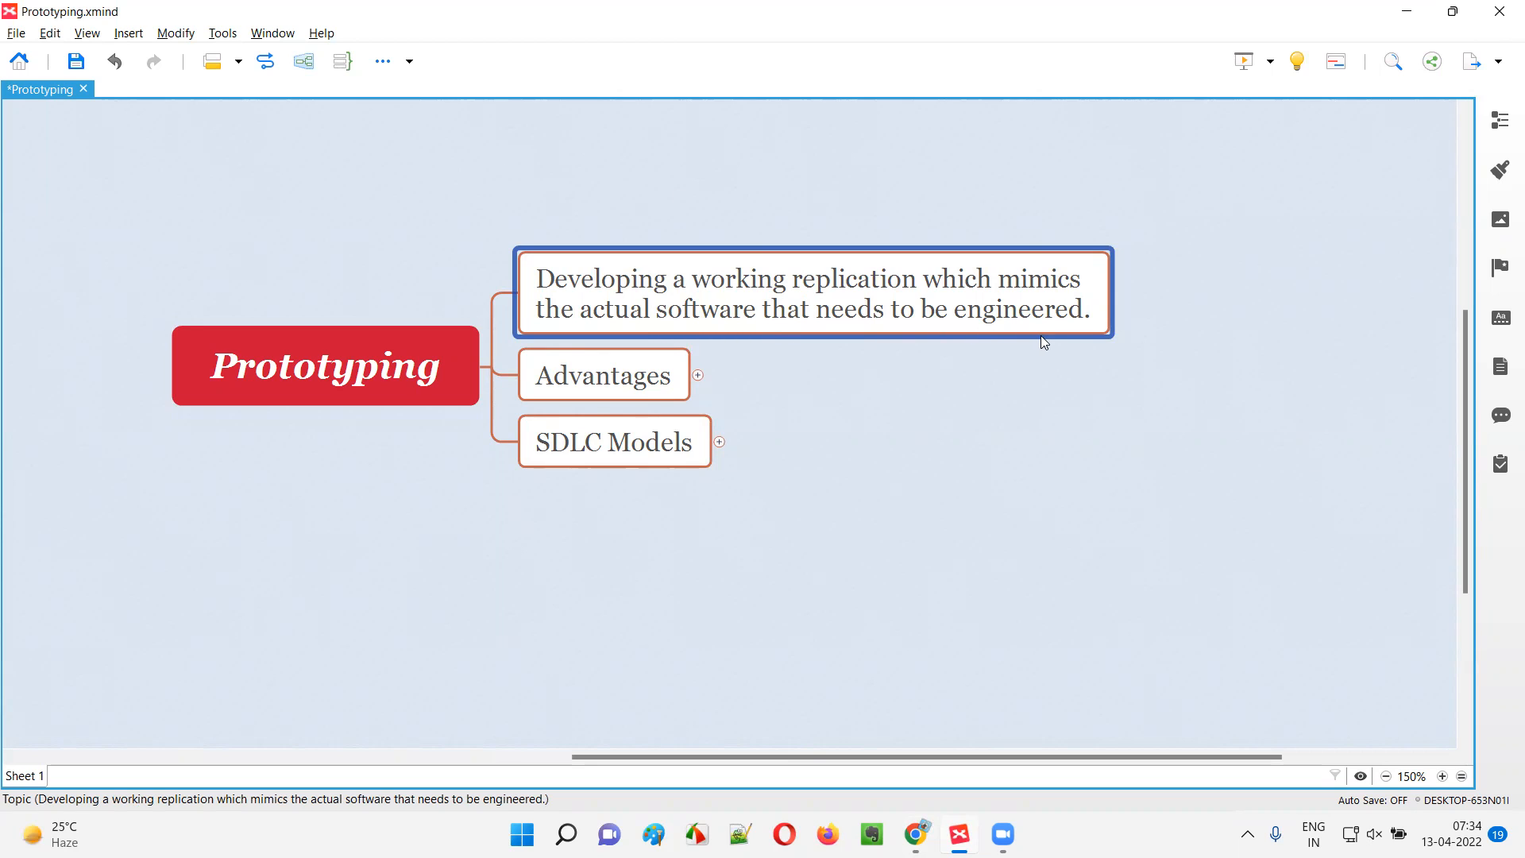
pyautogui.moveTo(741, 295)
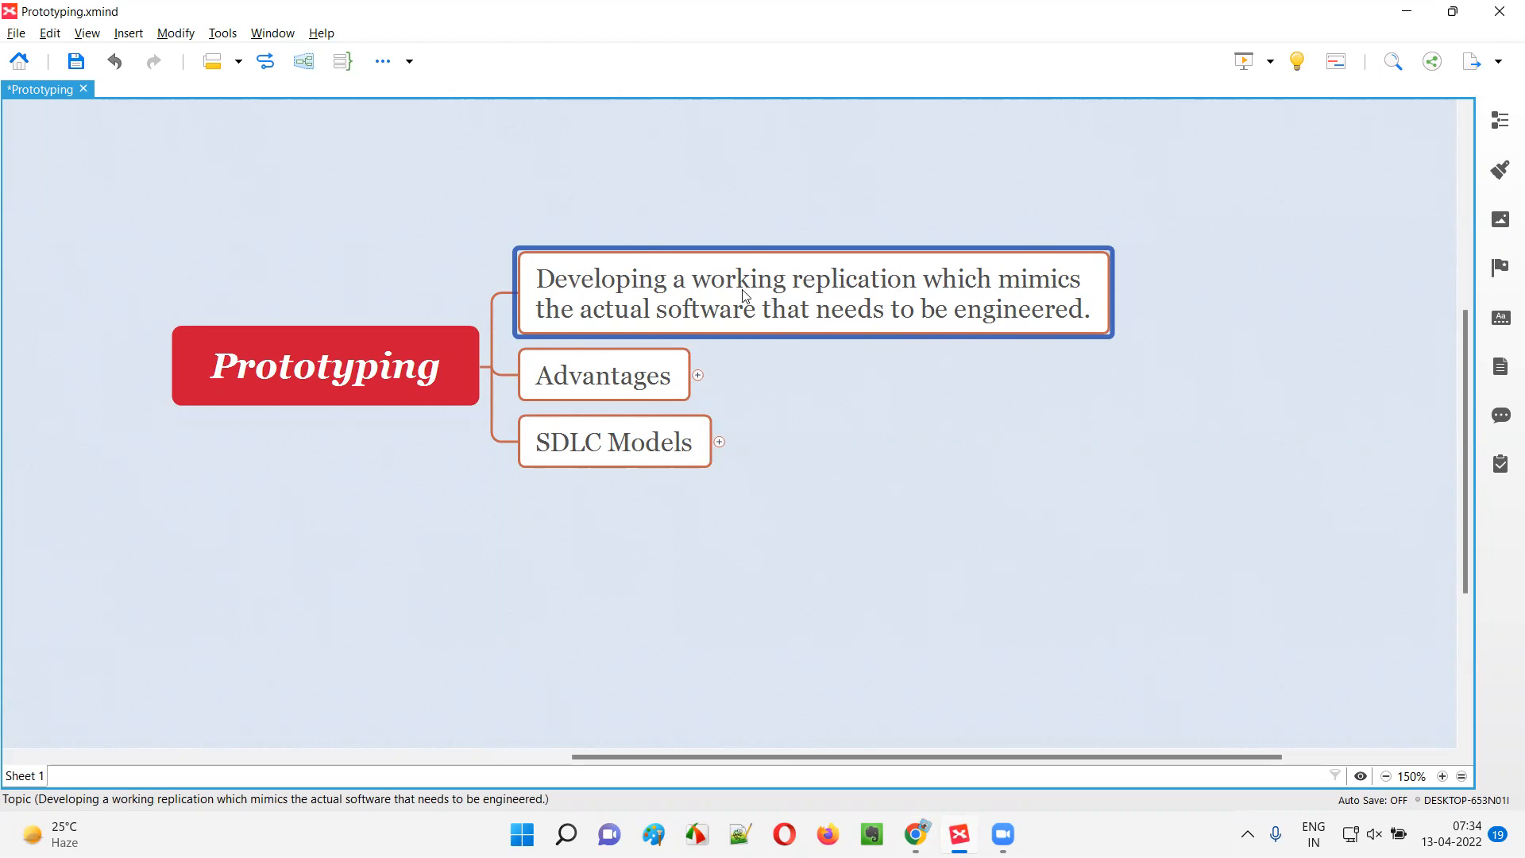
pyautogui.moveTo(725, 335)
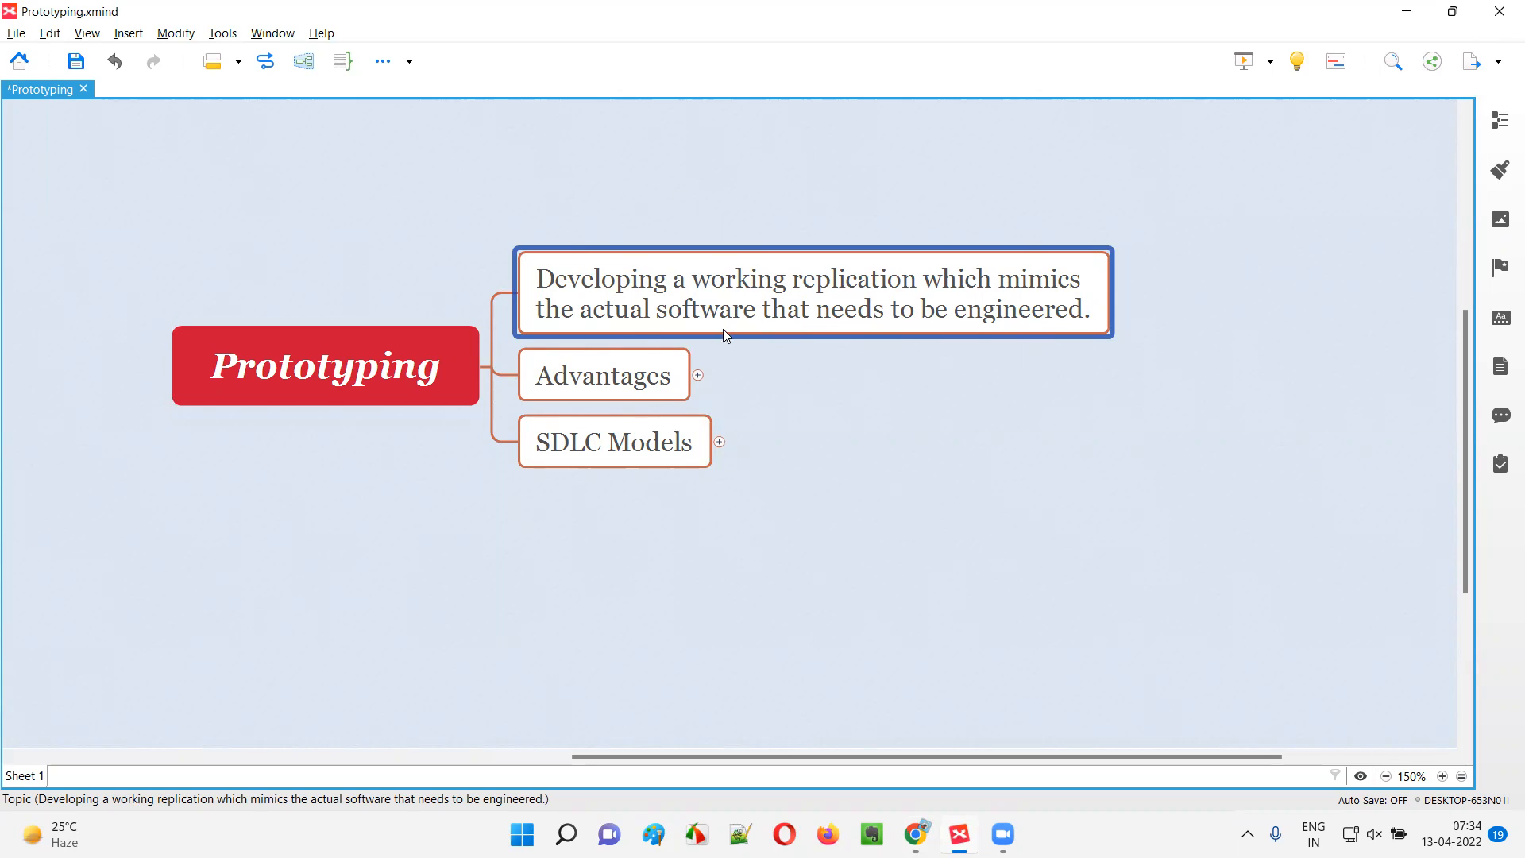
pyautogui.moveTo(1058, 338)
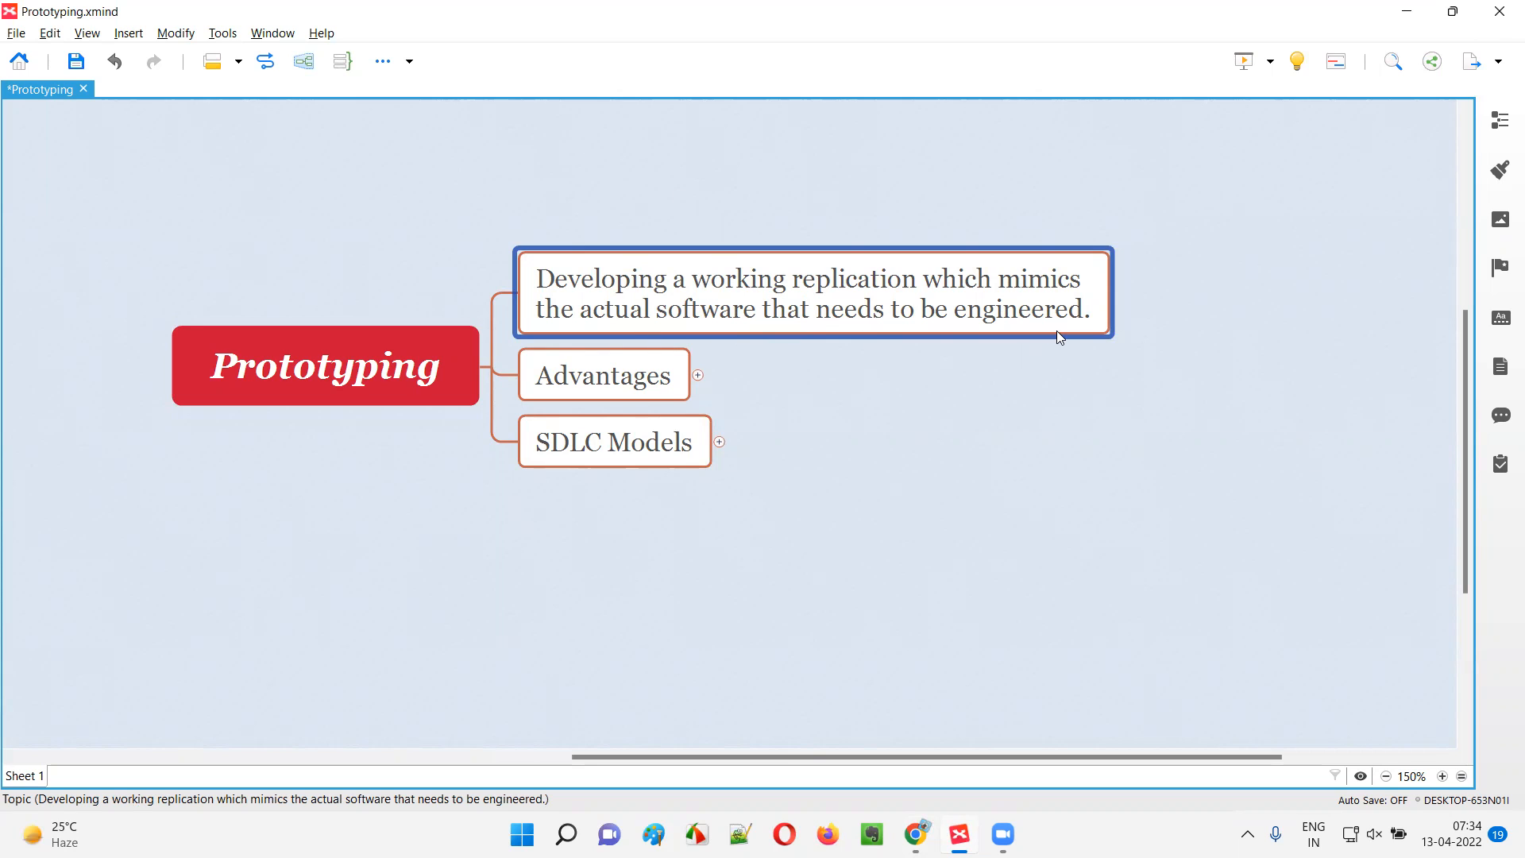
pyautogui.moveTo(725, 279)
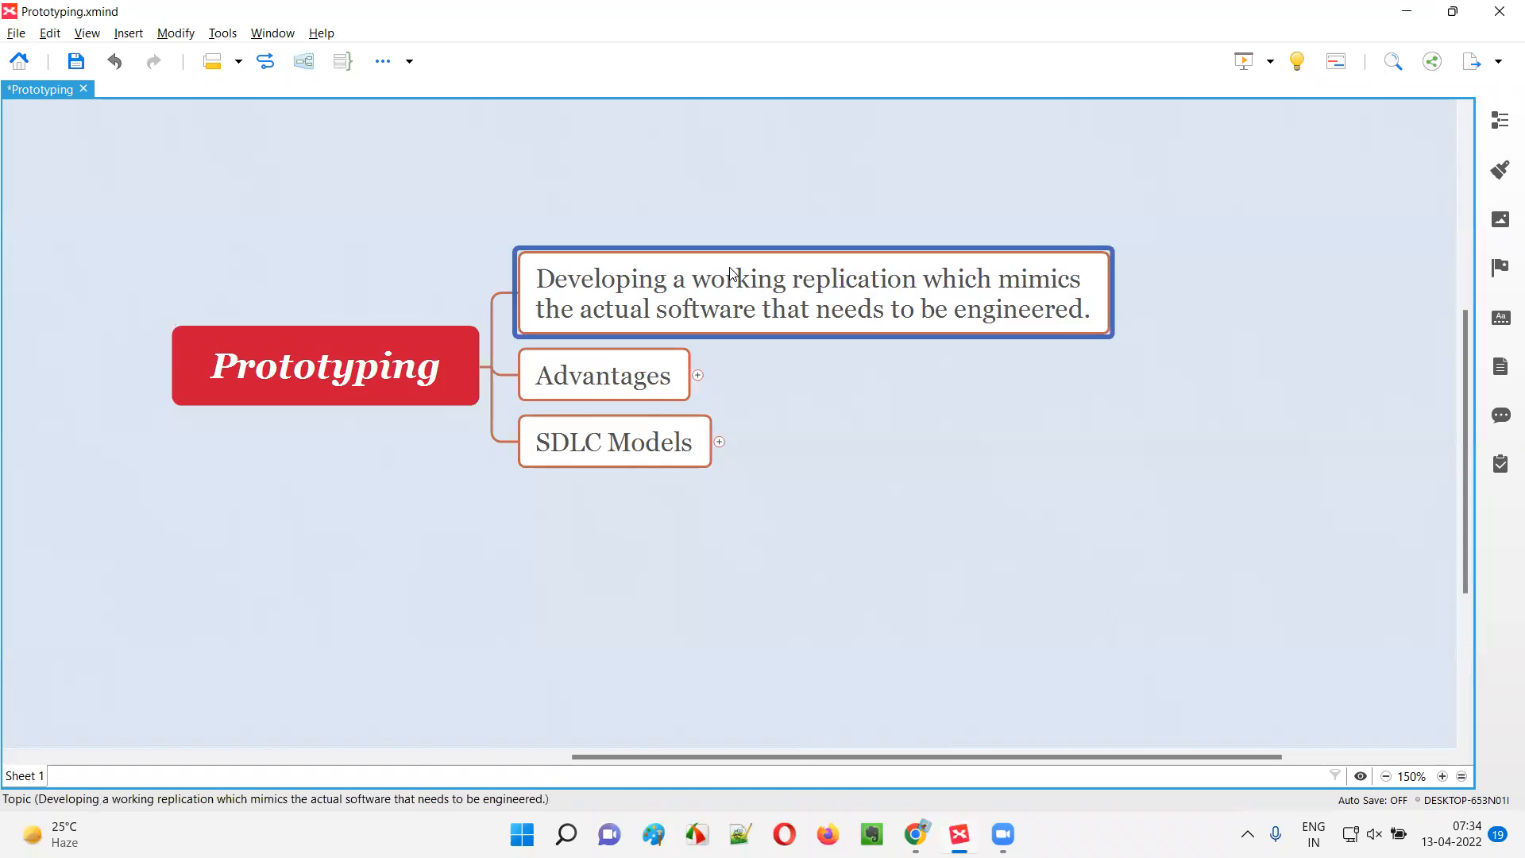
pyautogui.click(698, 376)
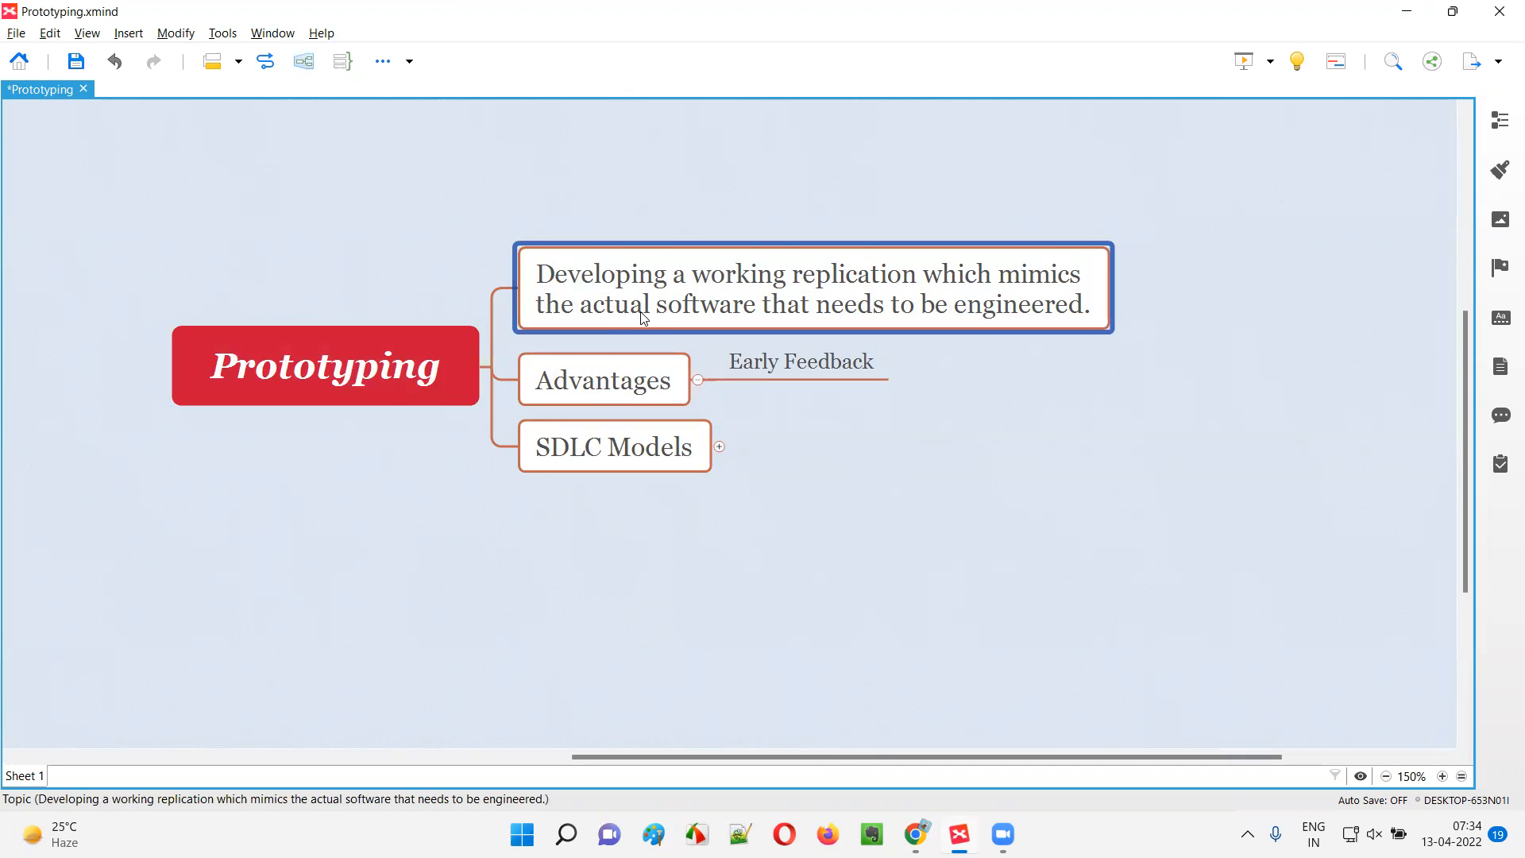
pyautogui.click(325, 366)
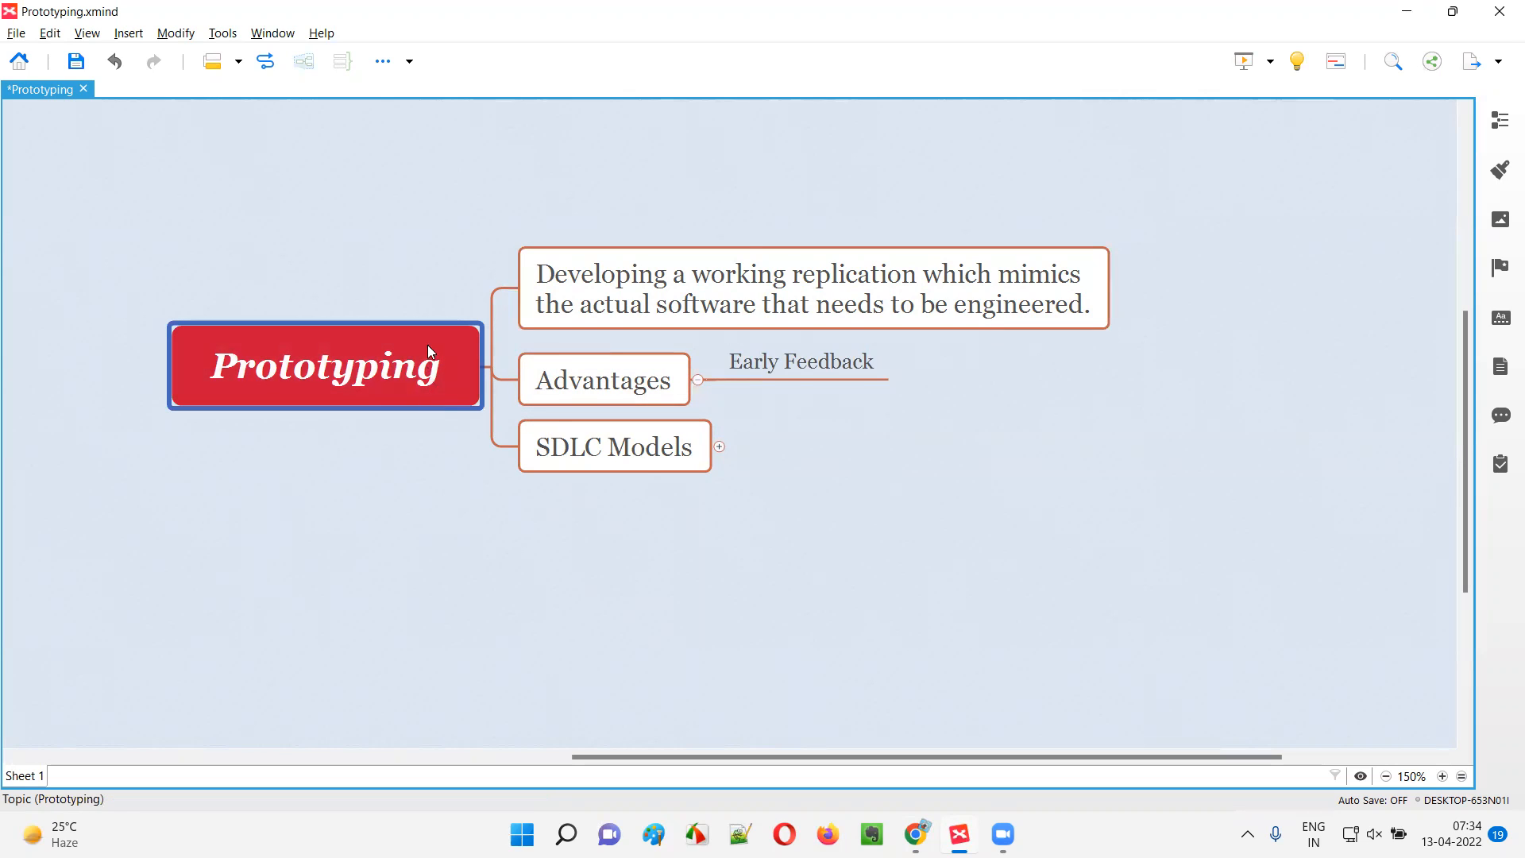
pyautogui.click(800, 361)
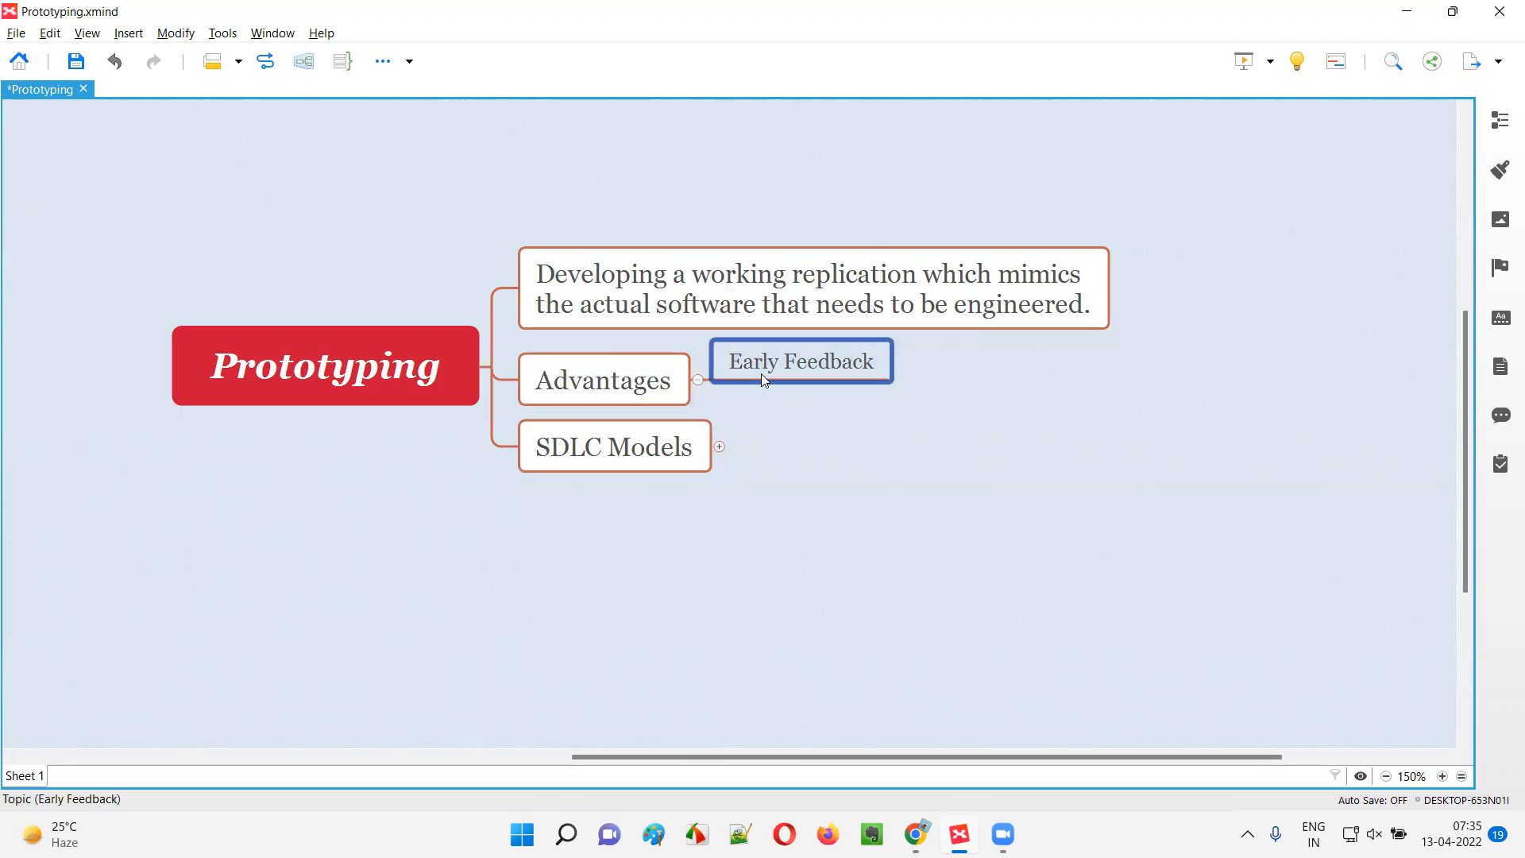
pyautogui.moveTo(585, 424)
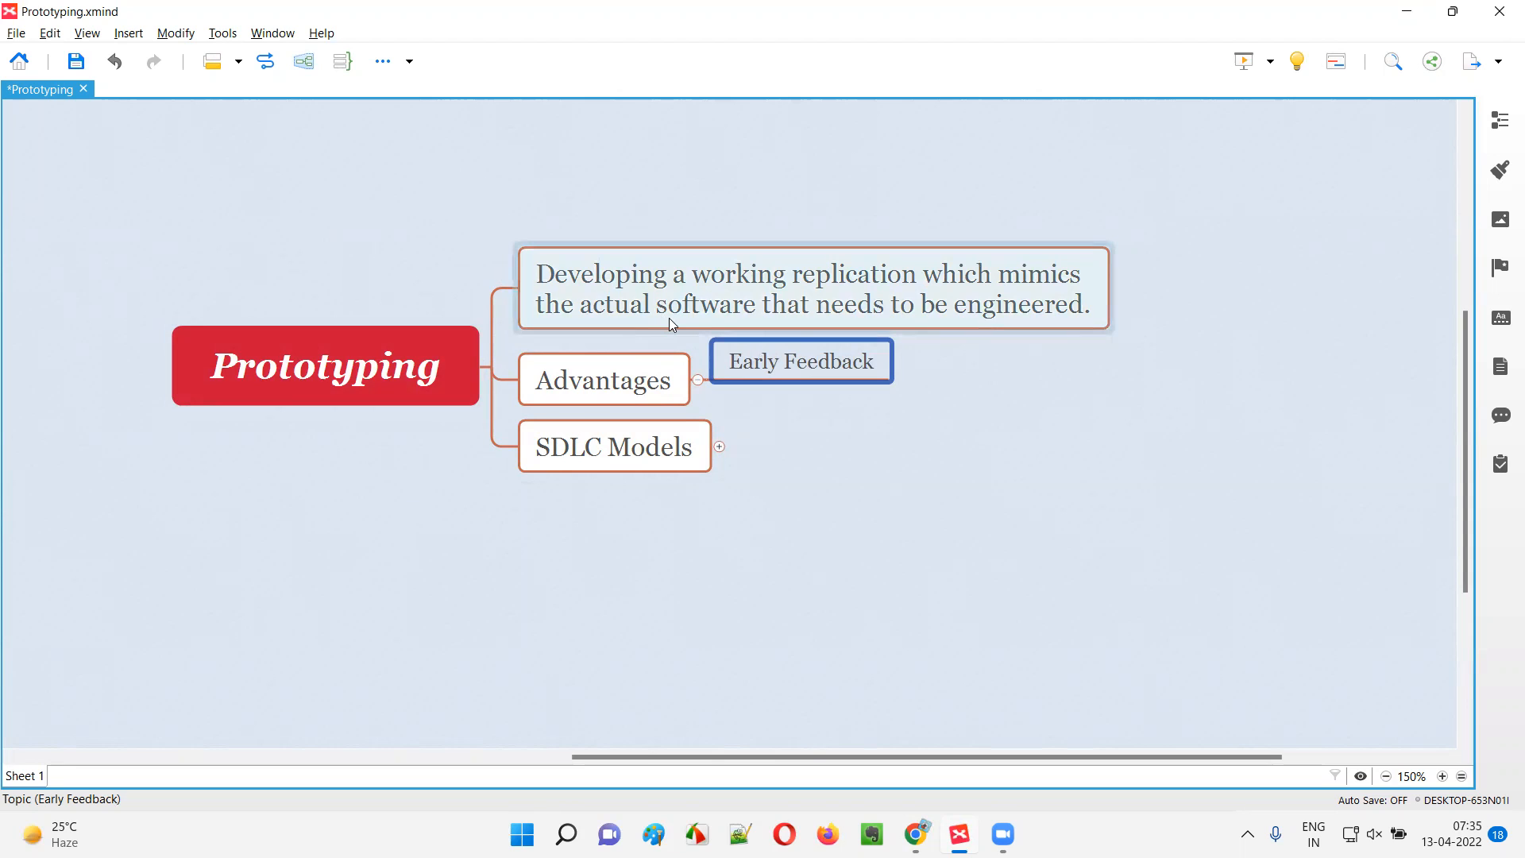
pyautogui.click(719, 446)
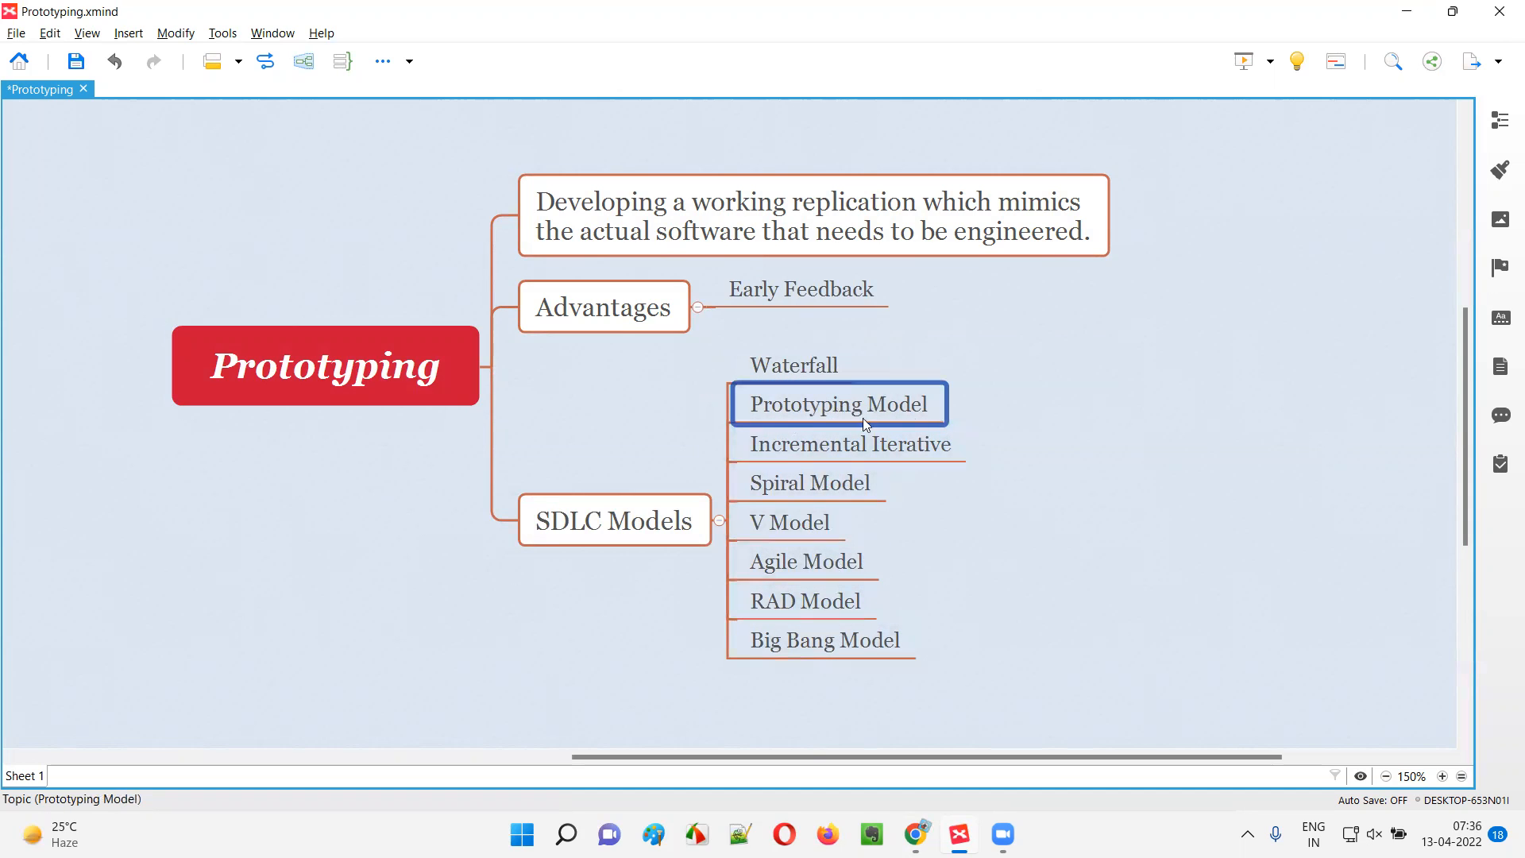